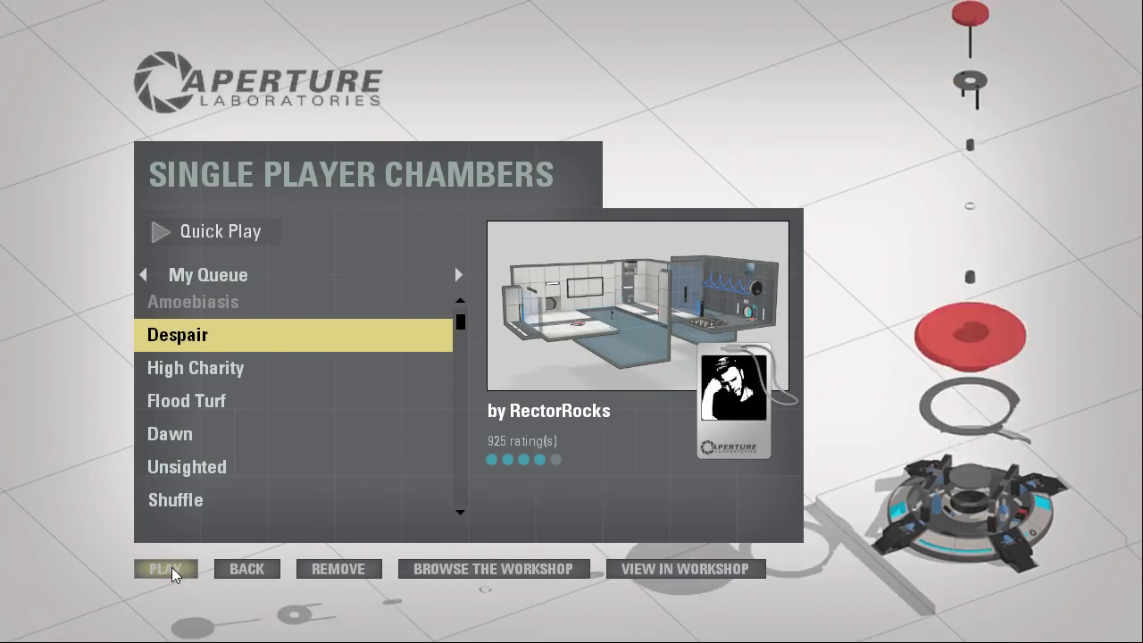
Start the Despair chamber by RectorRocks from My Queue
left_click(164, 568)
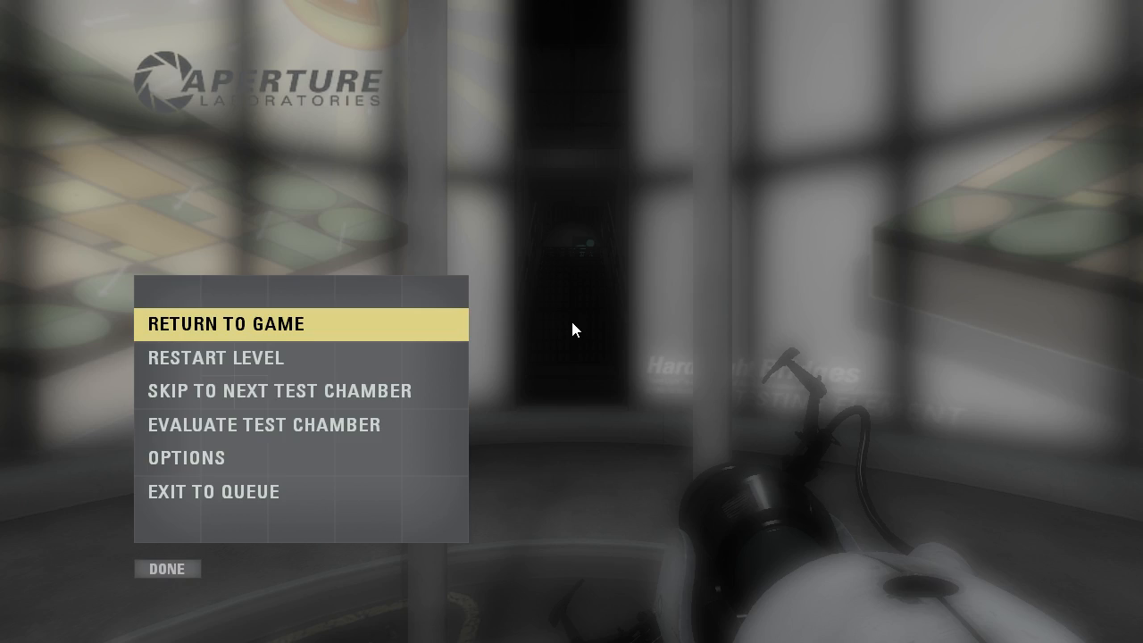
Resume from the pause menu and walk into the Despair chamber
left_click(229, 323)
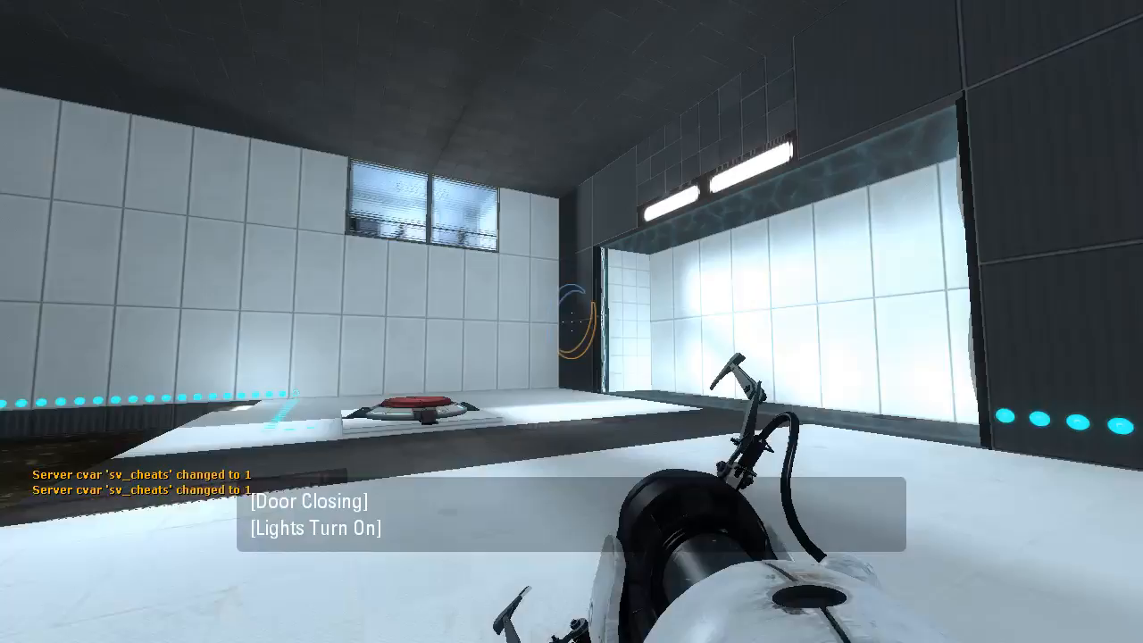
mouse_move(572, 322)
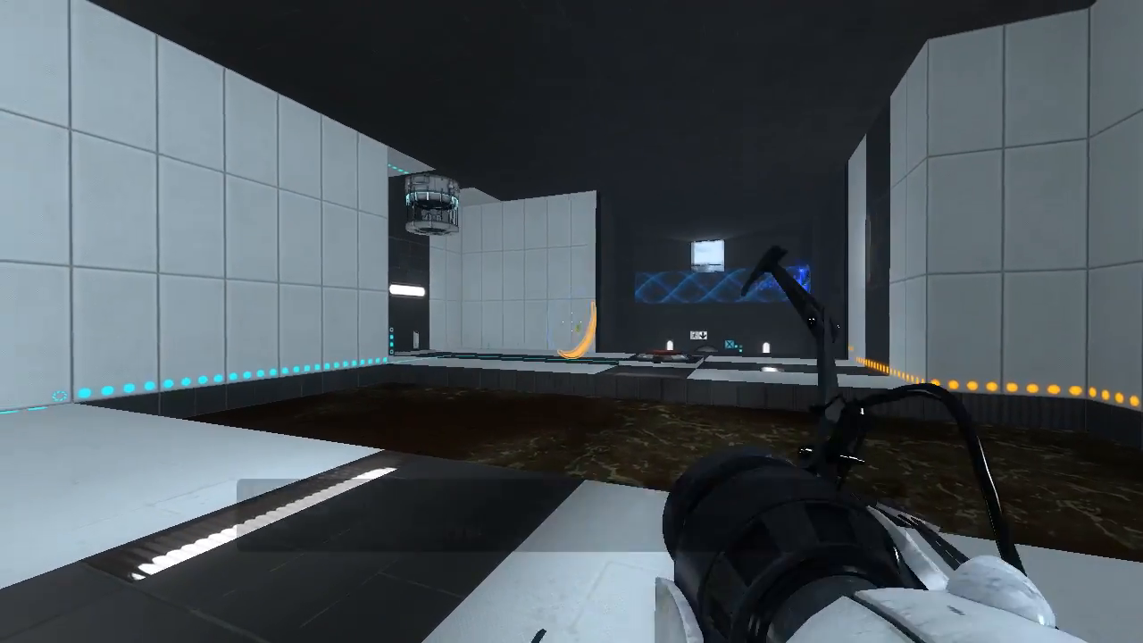
Fire two portals on the chamber walls so the blue light bridge streams across through them
left_click(571, 321)
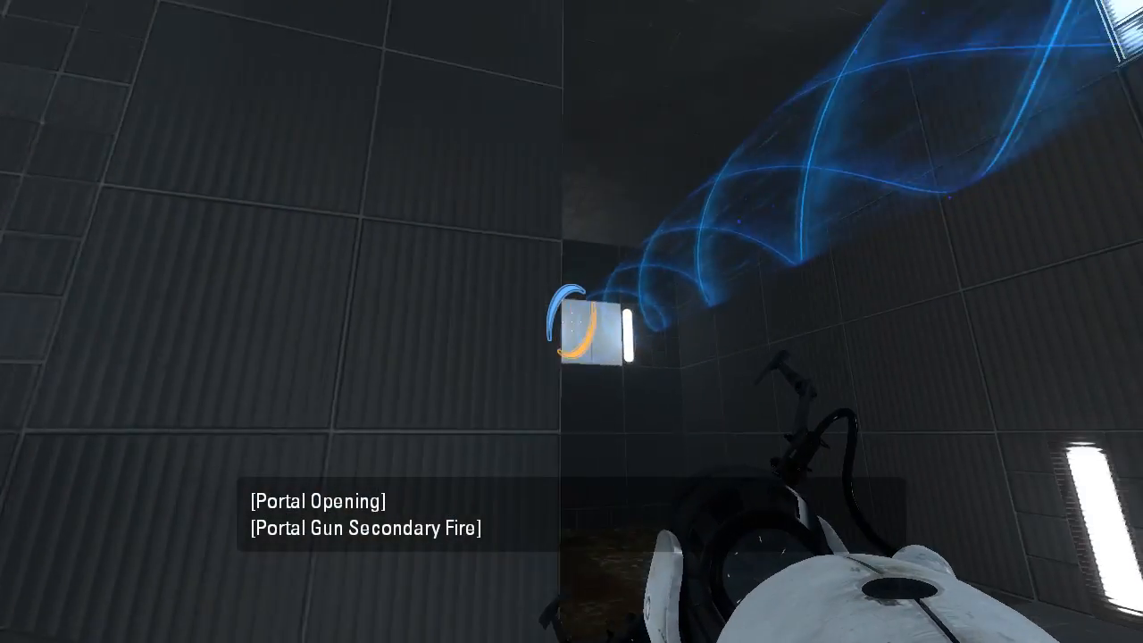
left_click(571, 321)
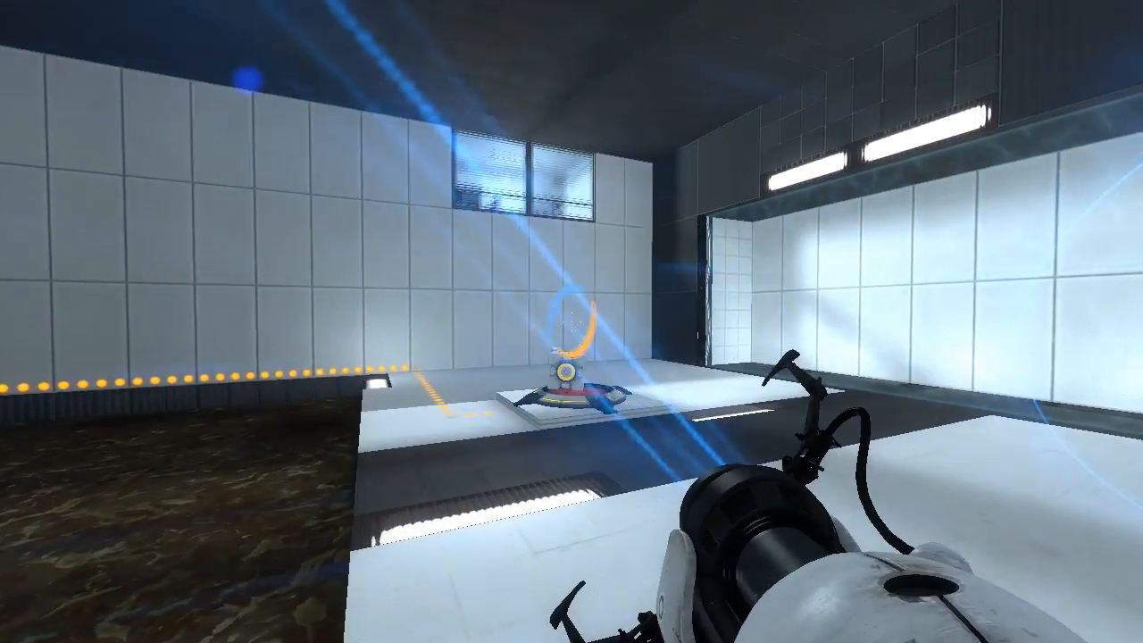
mouse_move(571, 321)
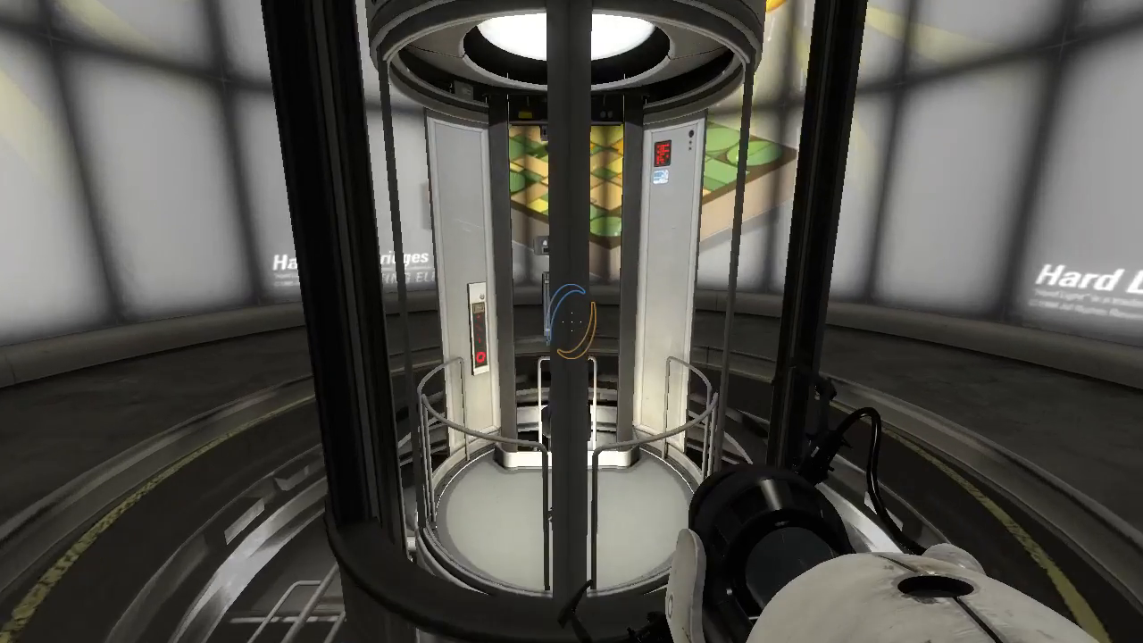
mouse_move(571, 322)
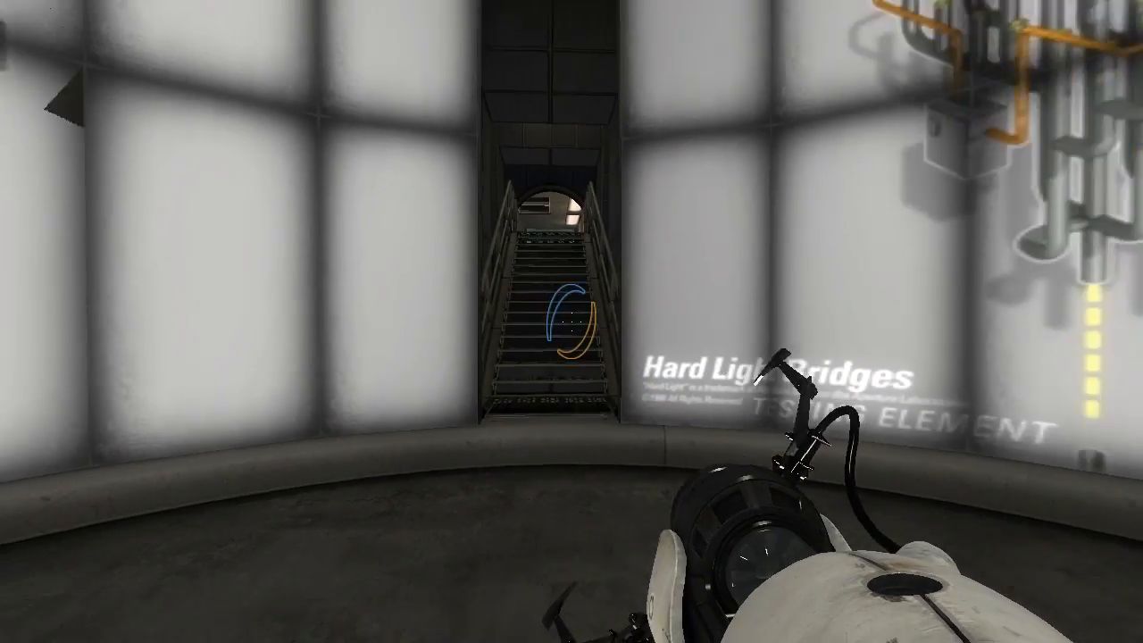